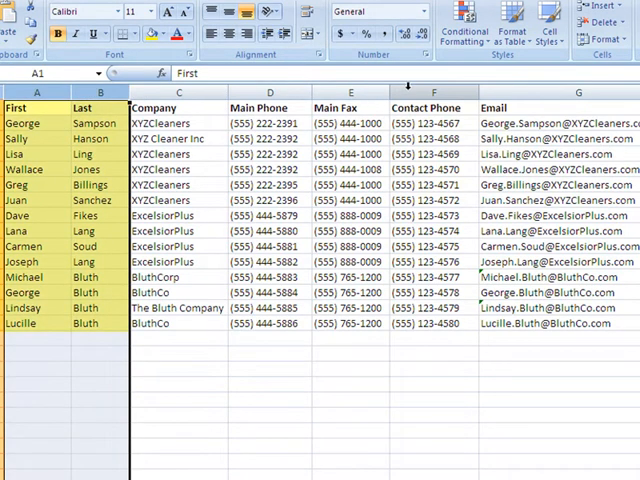
# Enter Candidates as the main thing with Openings, Hiring Managers, Recruiters and Departments as related items.
pyautogui.click(432, 88)
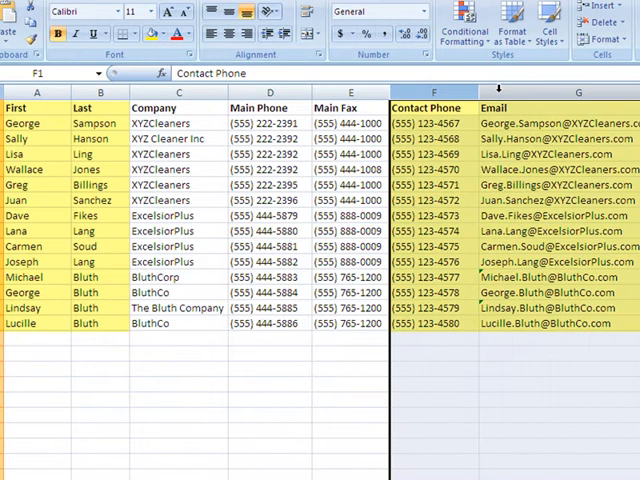
pyautogui.click(432, 138)
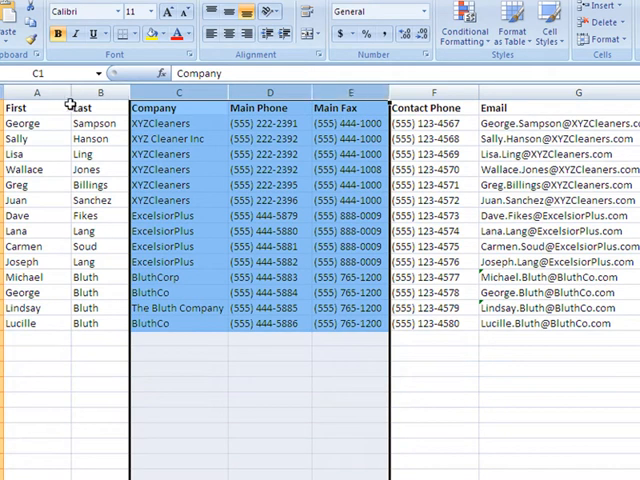
pyautogui.click(36, 108)
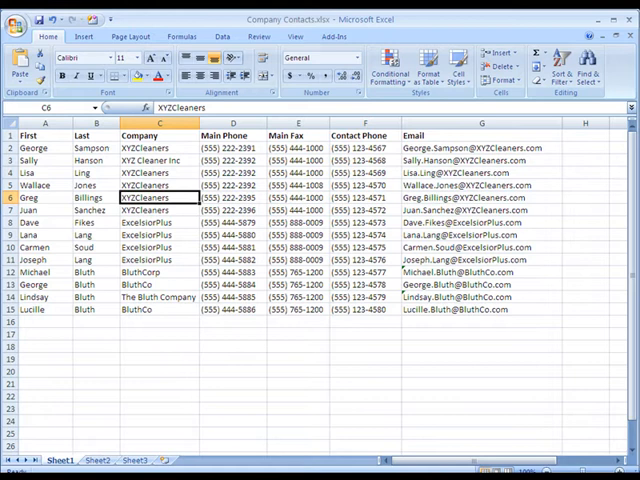
pyautogui.moveTo(68, 398)
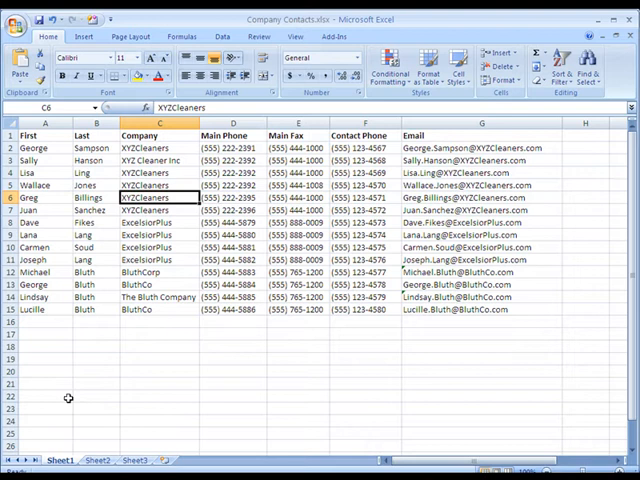
pyautogui.moveTo(148, 344)
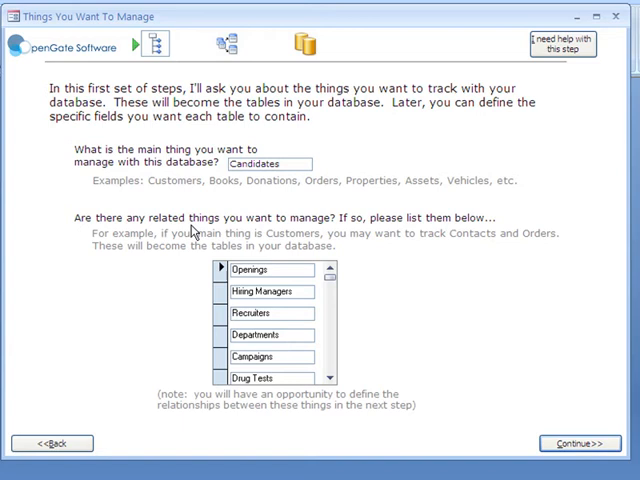
pyautogui.scroll(-3)
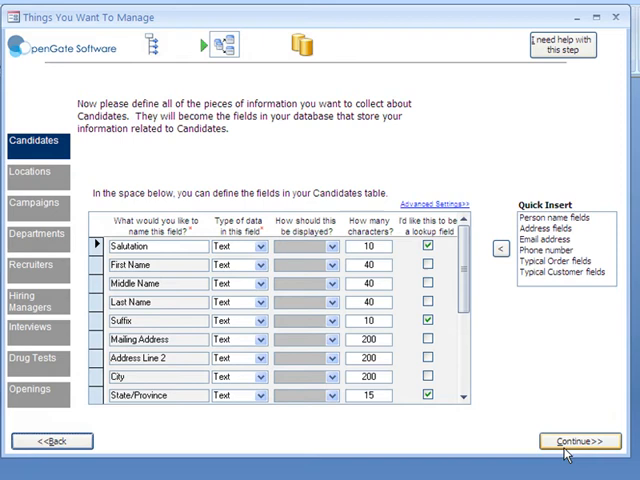
pyautogui.moveTo(68, 184)
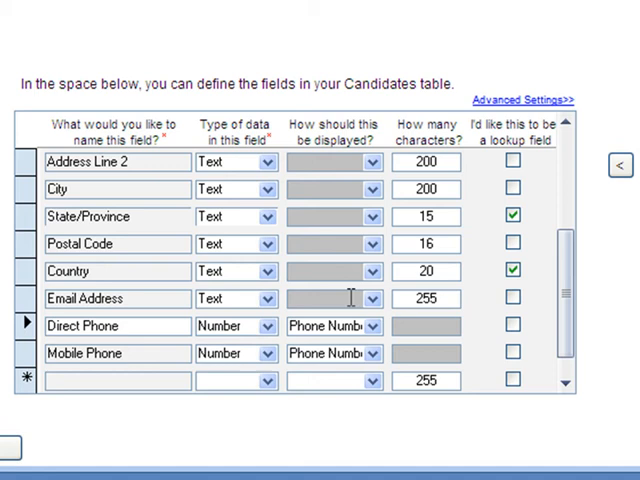
# Set Direct Phone to display as Phone Number (US/CA).
pyautogui.click(370, 326)
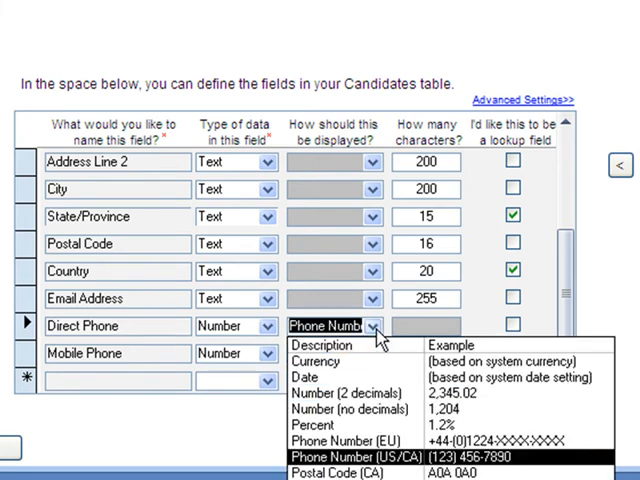
pyautogui.moveTo(384, 408)
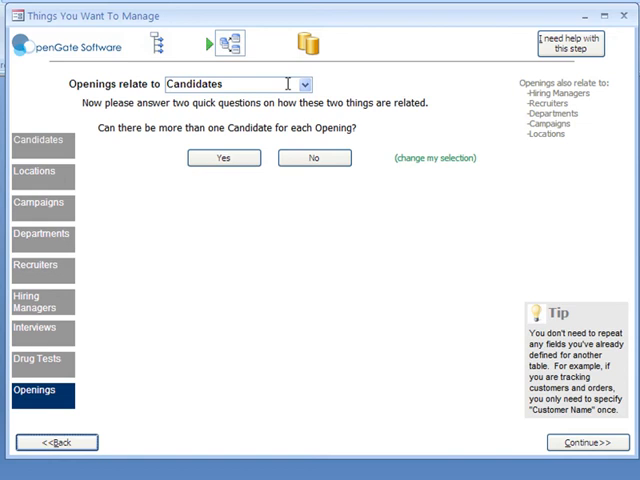
# Relate Openings to Candidates, one candidate per opening, and continue to table creation.
pyautogui.click(304, 84)
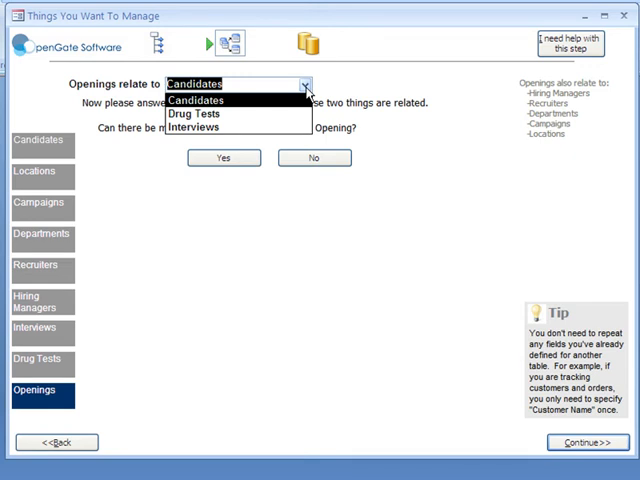
pyautogui.click(196, 100)
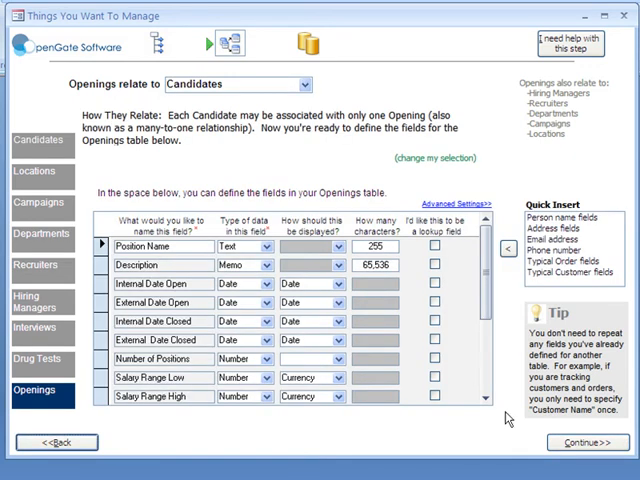
pyautogui.click(576, 442)
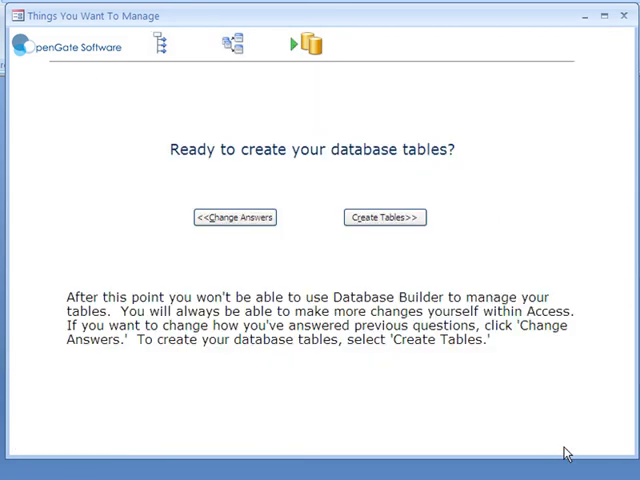
pyautogui.moveTo(500, 346)
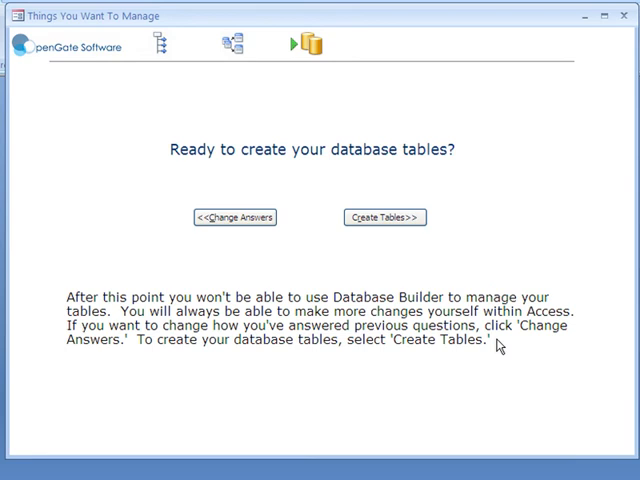
# Create the database tables, producing tblCandidate, tblCountry, tblSuffix and the rest.
pyautogui.click(384, 216)
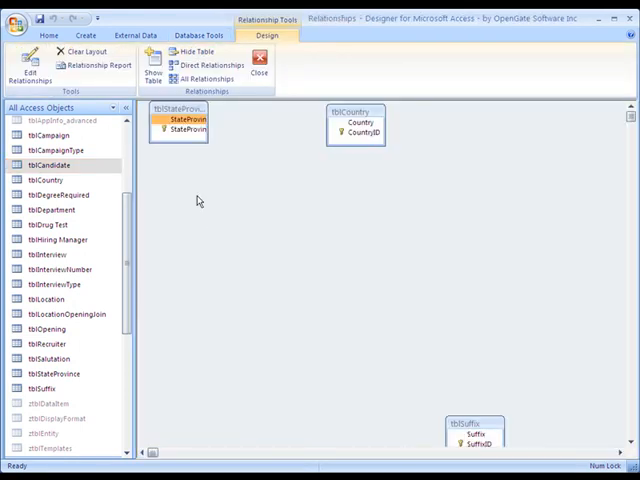
# Collapse the Navigation Pane and show all table relationships in the diagram.
pyautogui.click(124, 108)
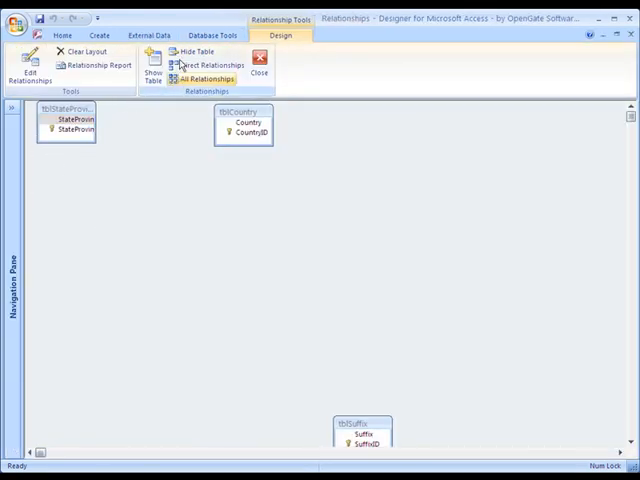
pyautogui.click(212, 80)
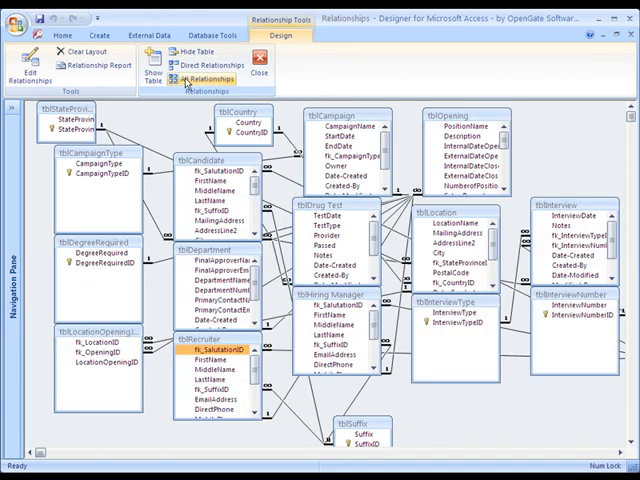